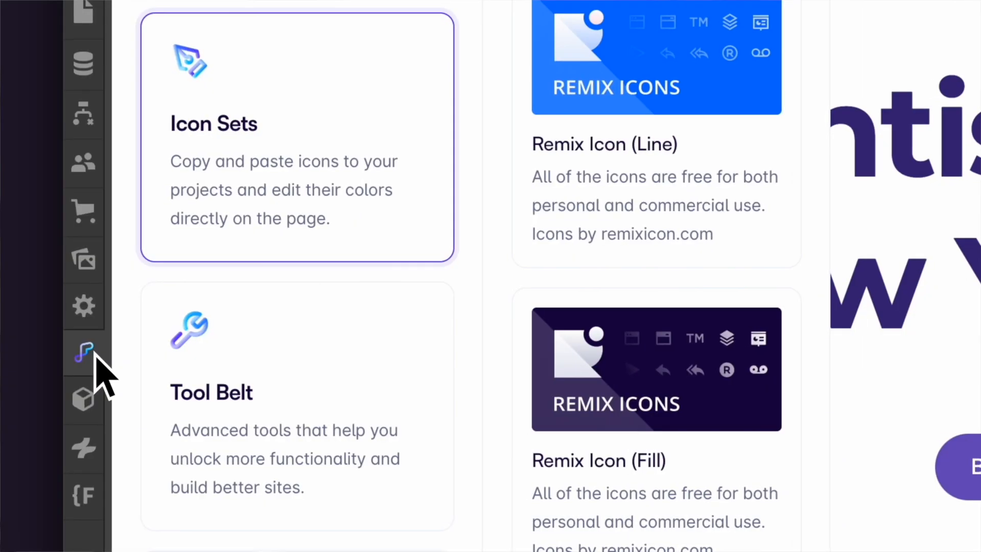
Step: Draft the Superflow comment 'Button too big' on the Book my appointment button
scroll(down, 3)
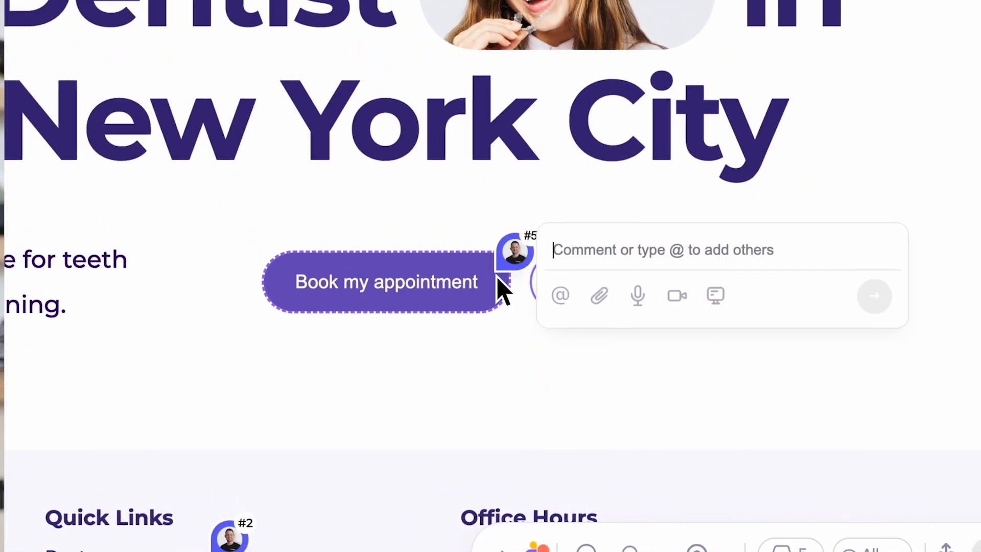
text(Butto)
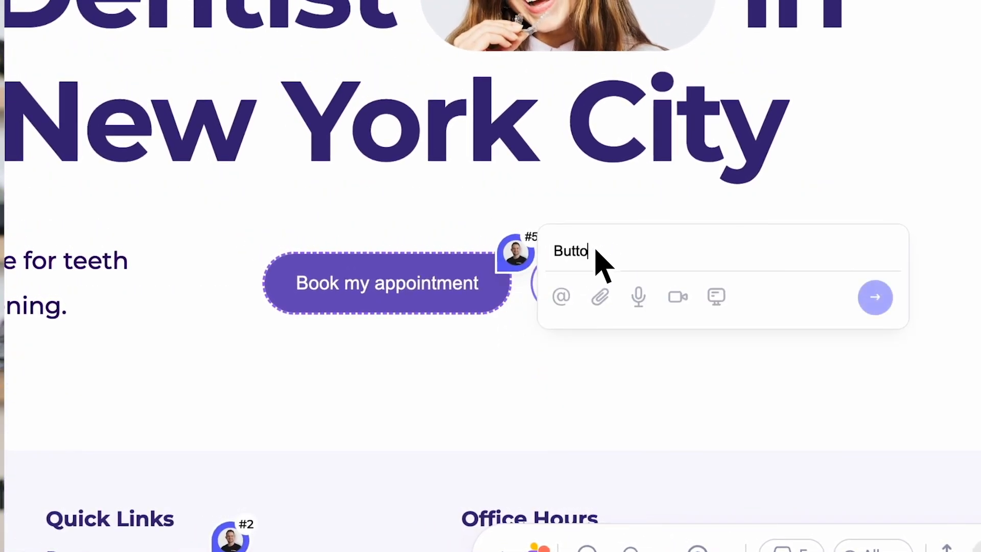
text(Button too big)
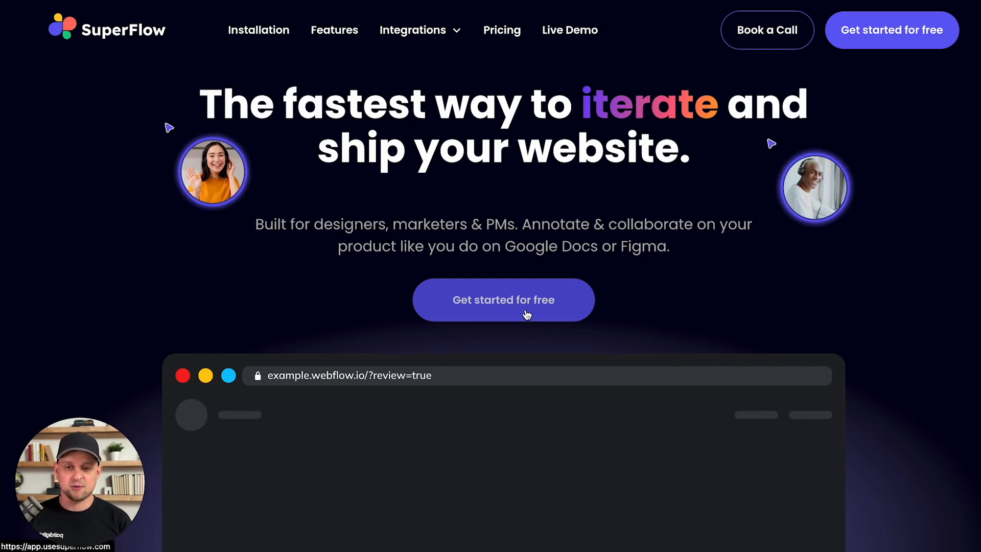
Step: Scroll the Superflow homepage down to its feature list
scroll(down, 3)
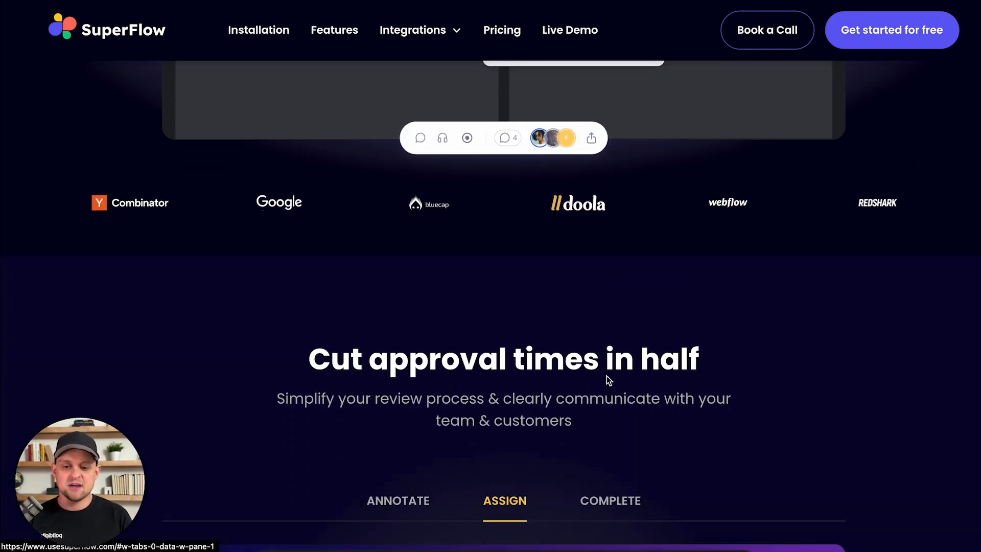
scroll(down, 3)
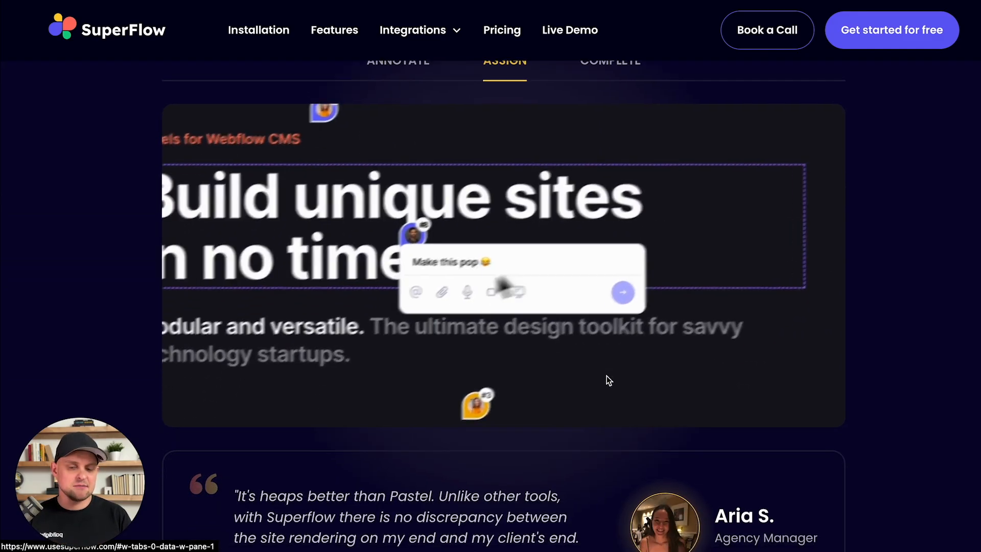
scroll(down, 3)
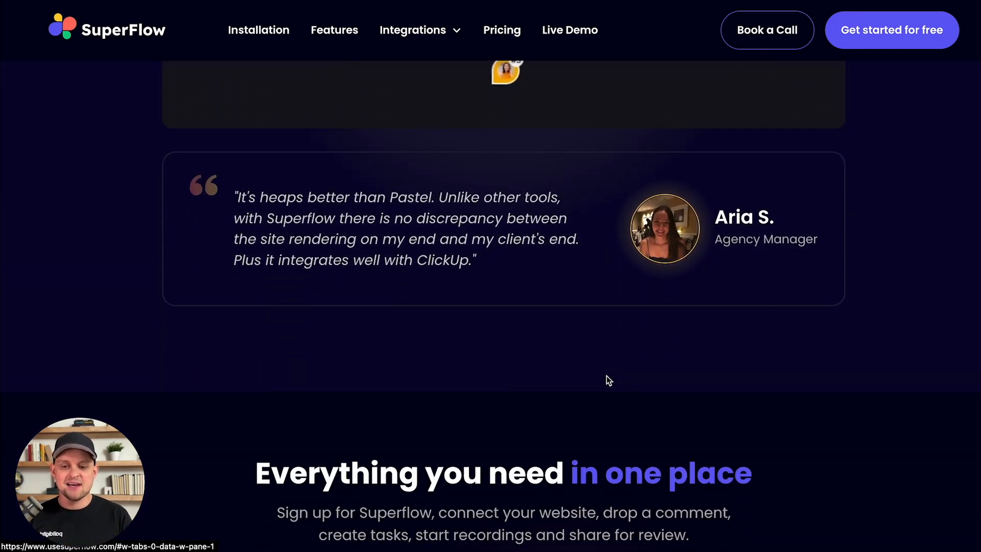
scroll(down, 3)
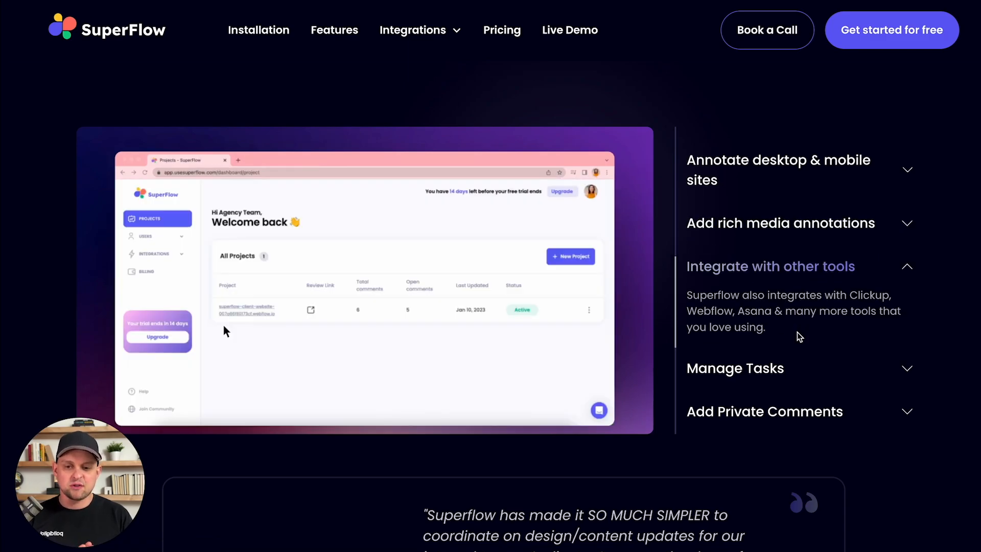
Step: Expand the Manage Tasks and Add Private Comments feature descriptions
click(735, 309)
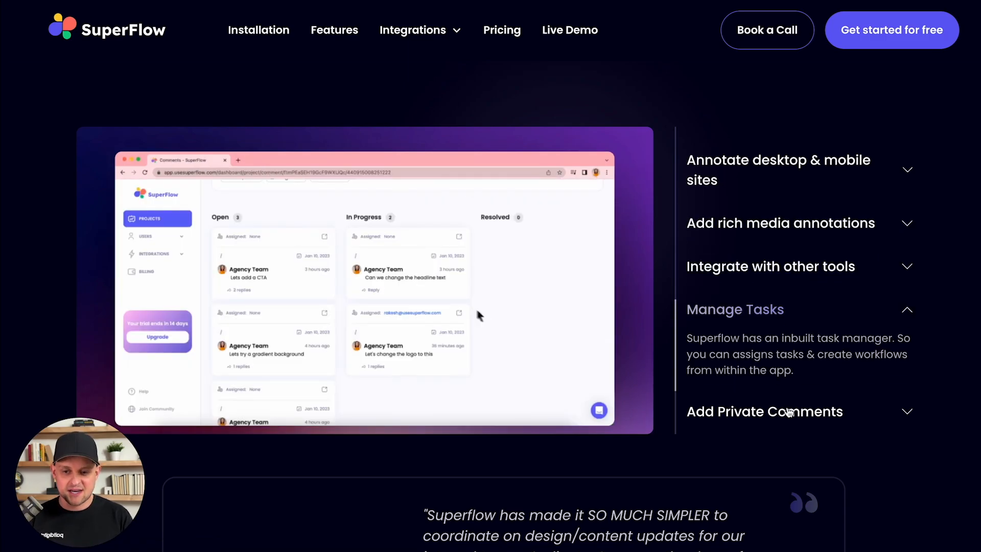
click(764, 411)
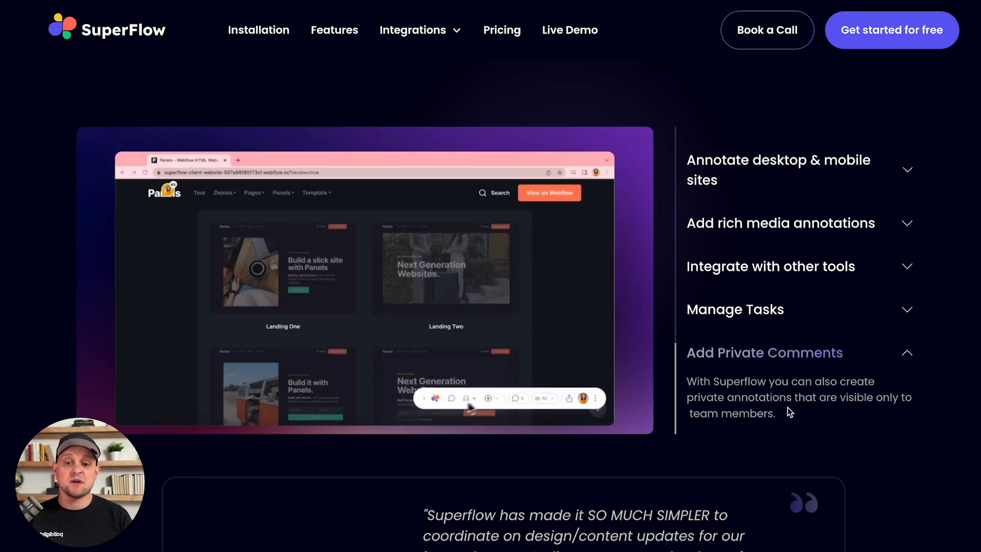
scroll(down, 3)
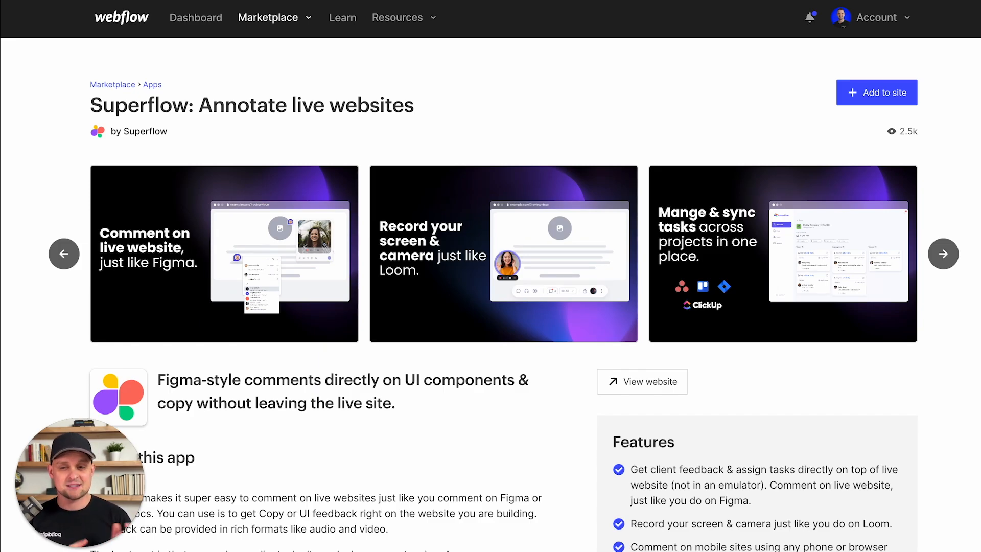
mouse_move(387, 74)
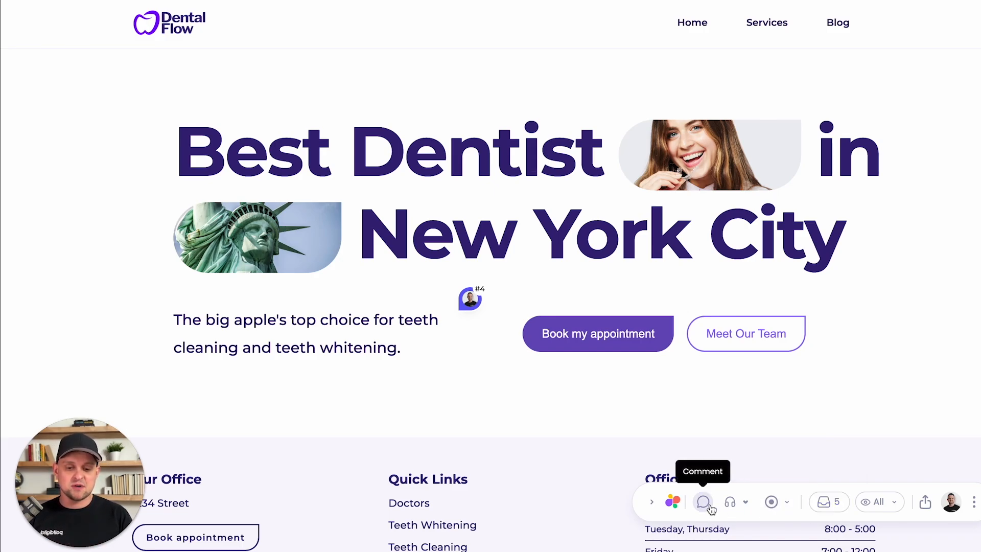
Step: Post a comment reading 'test' on the Quick Links heading with the Comment tool
click(702, 502)
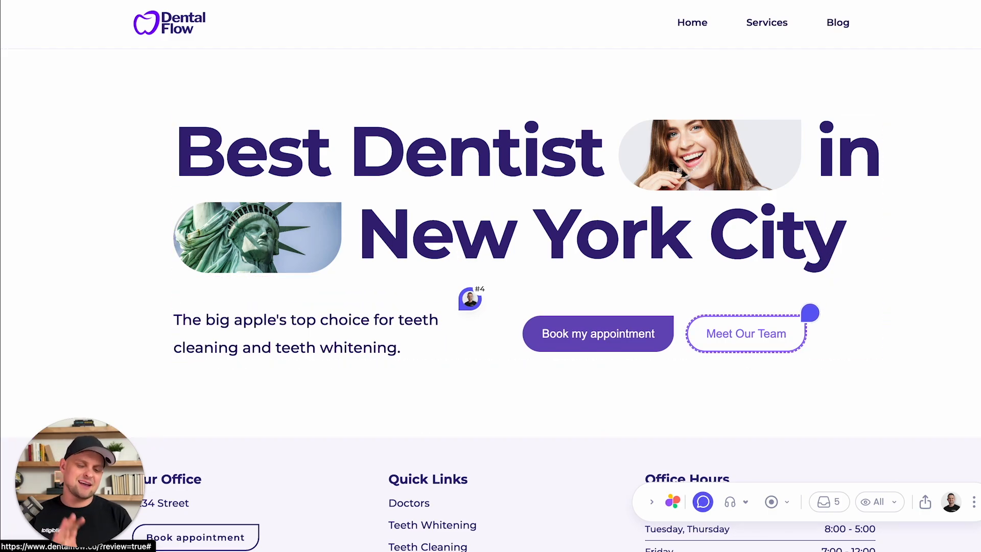
scroll(down, 3)
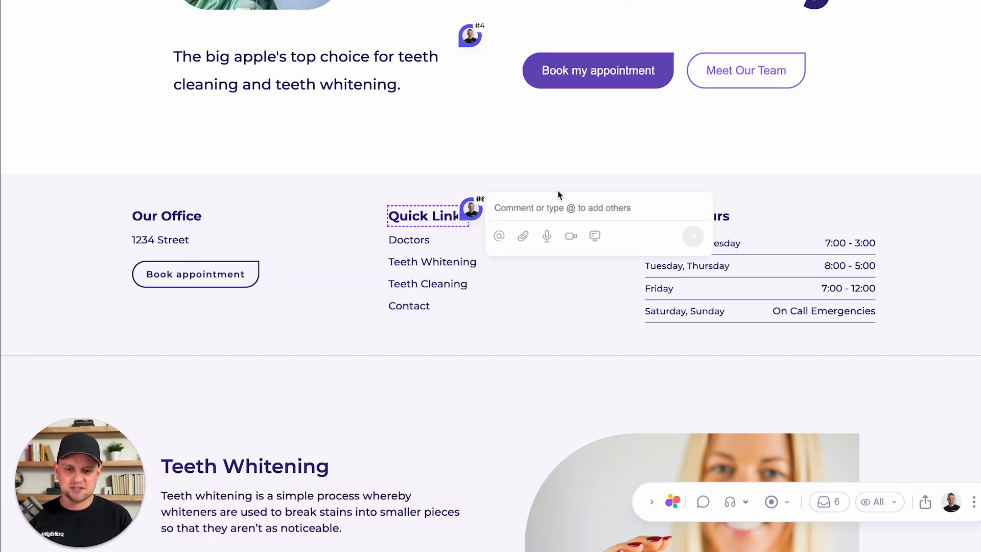
text(test)
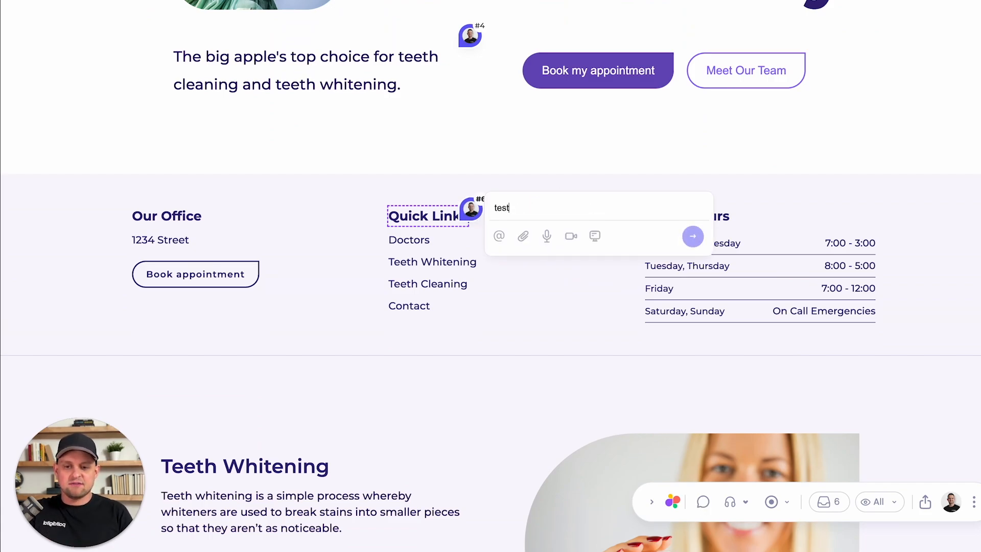
click(693, 236)
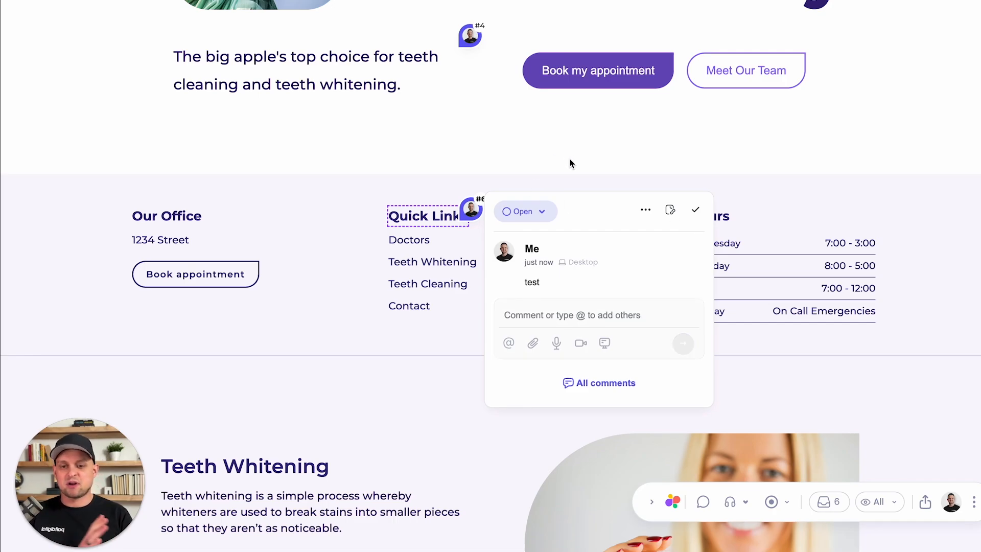
Step: Change the new comment's status from the Open status dropdown
click(524, 210)
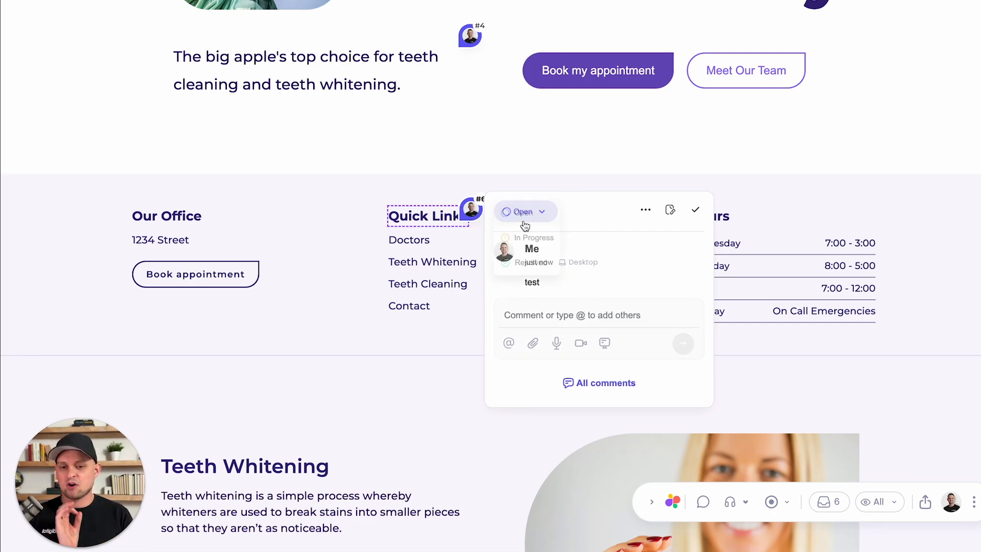
click(523, 210)
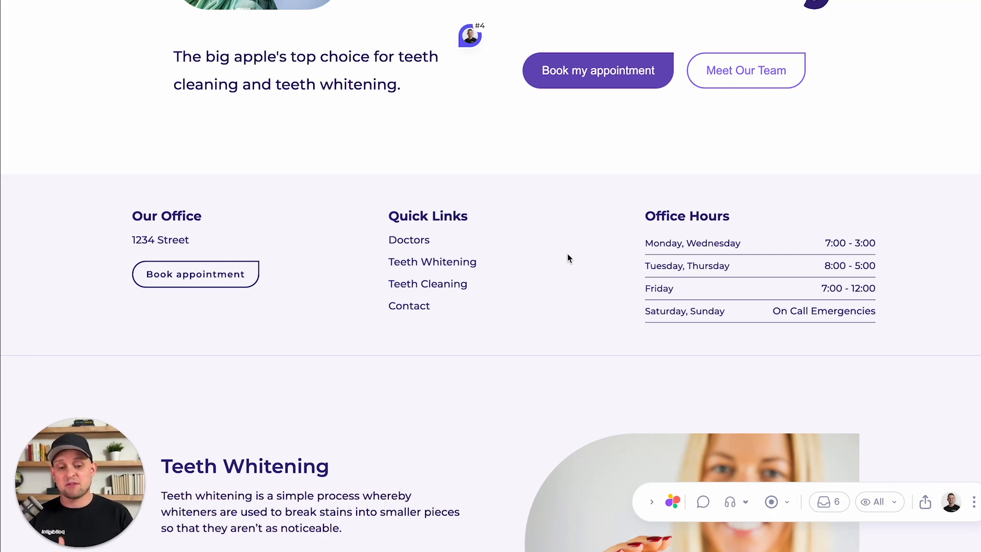
mouse_move(771, 502)
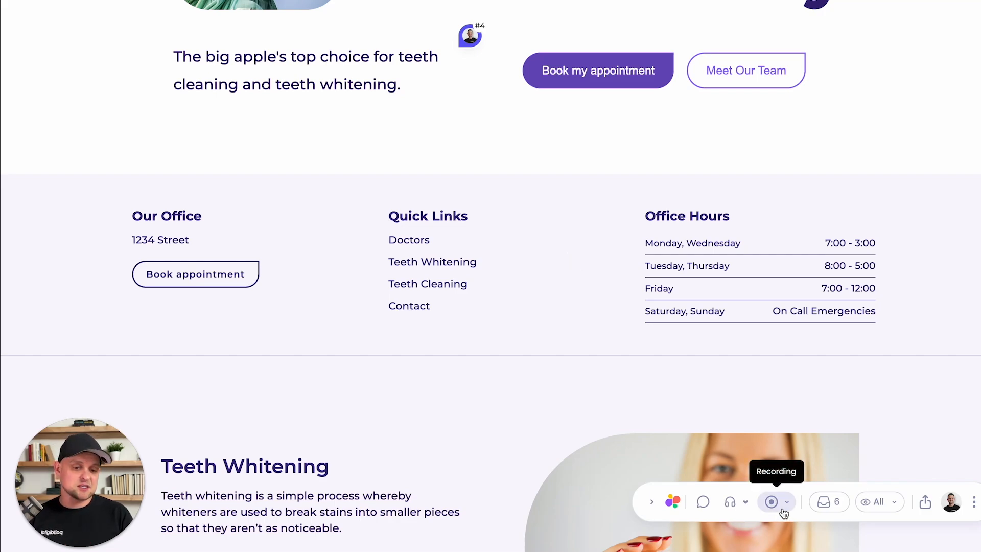
Step: List Superflow's audio, video and screen recording types from the Recording button
click(787, 501)
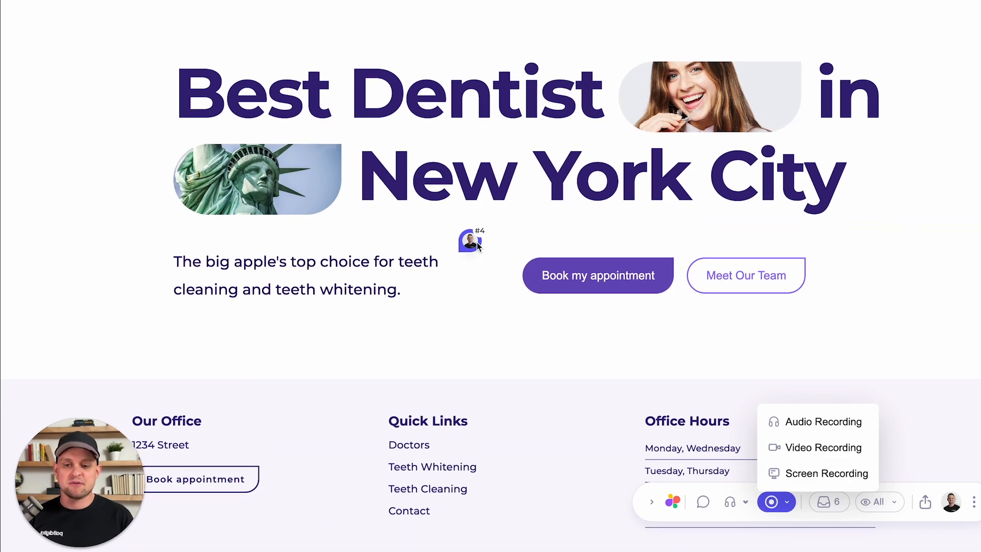
scroll(down, 3)
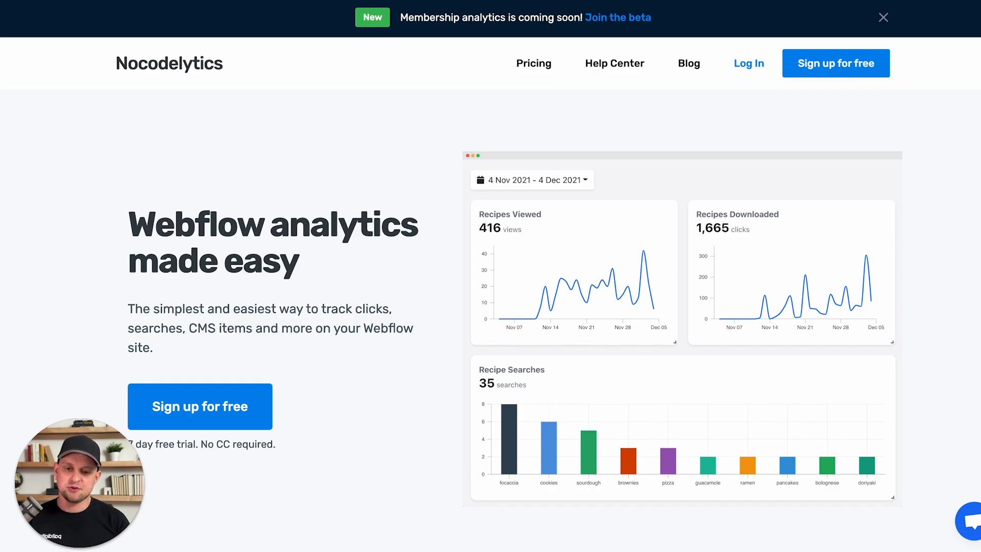
mouse_move(448, 331)
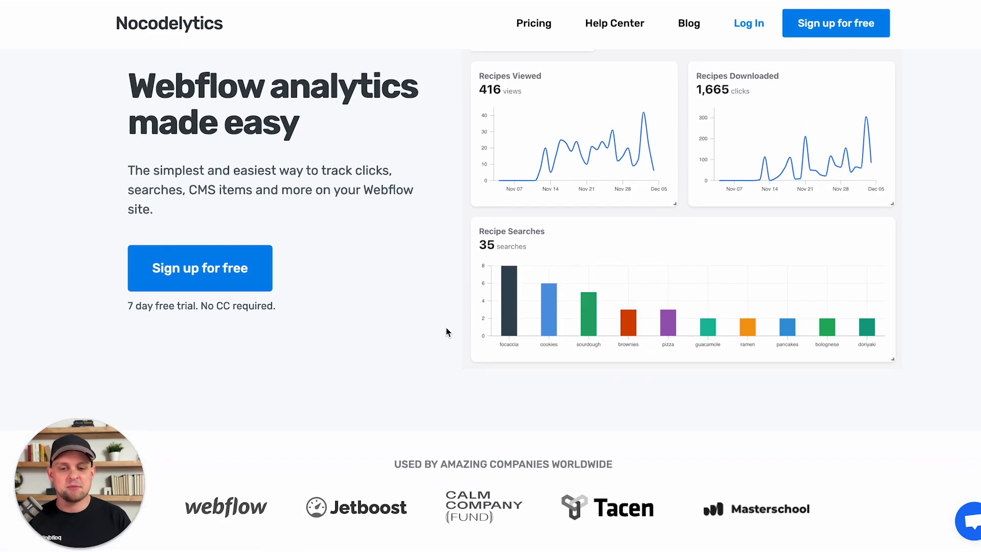
Step: Scroll the Nocodelytics homepage down to the Webflow, Jetboost, Memberstack and Zapier integrations
scroll(down, 3)
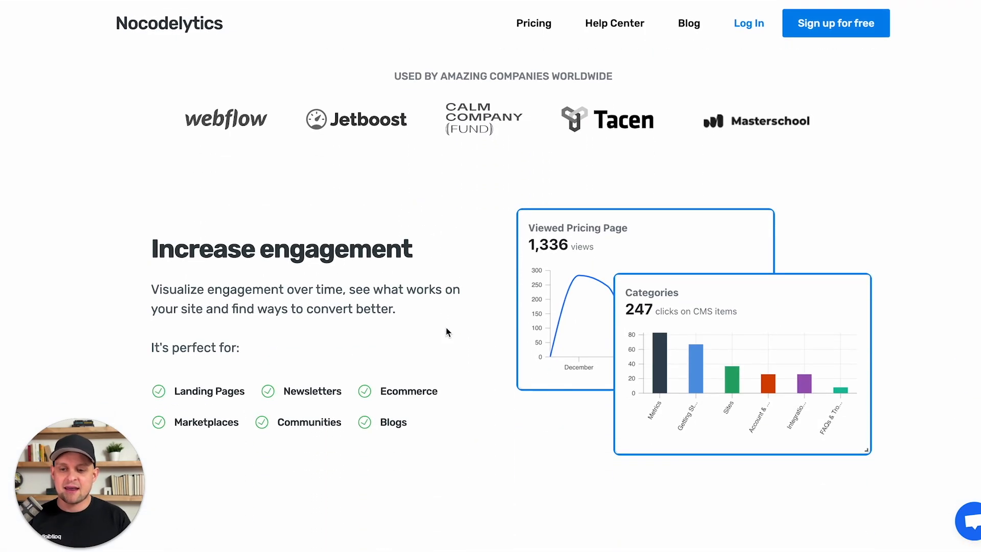
scroll(down, 3)
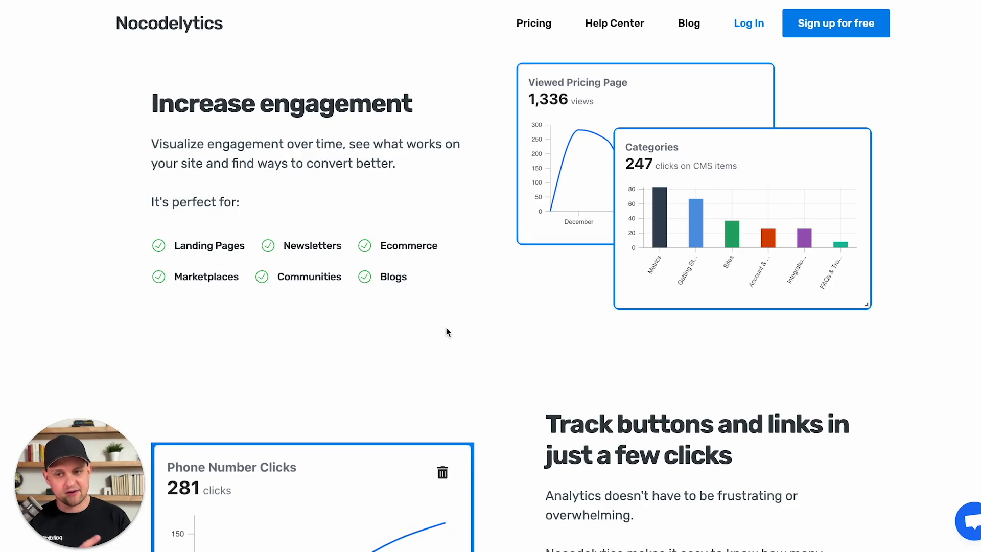
scroll(down, 3)
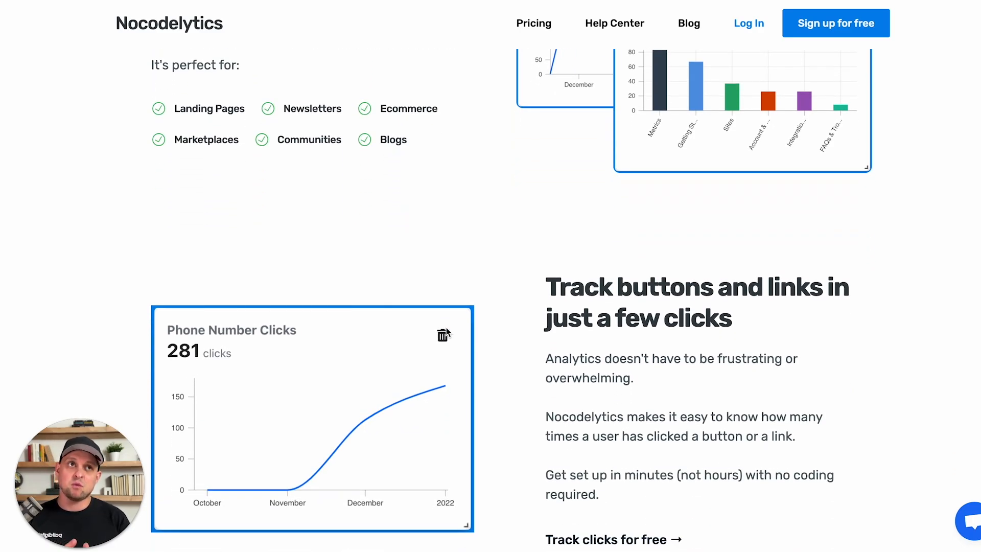
scroll(down, 3)
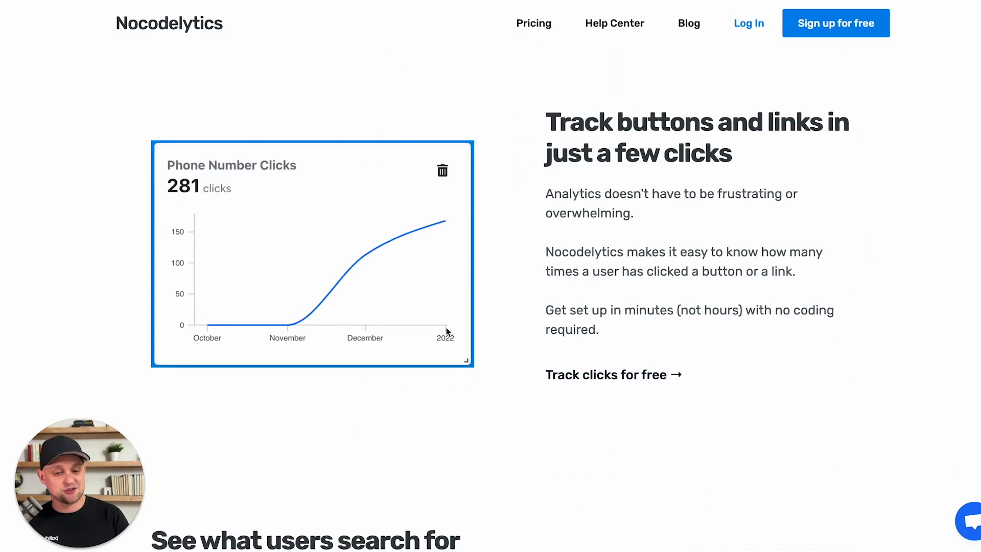
scroll(down, 3)
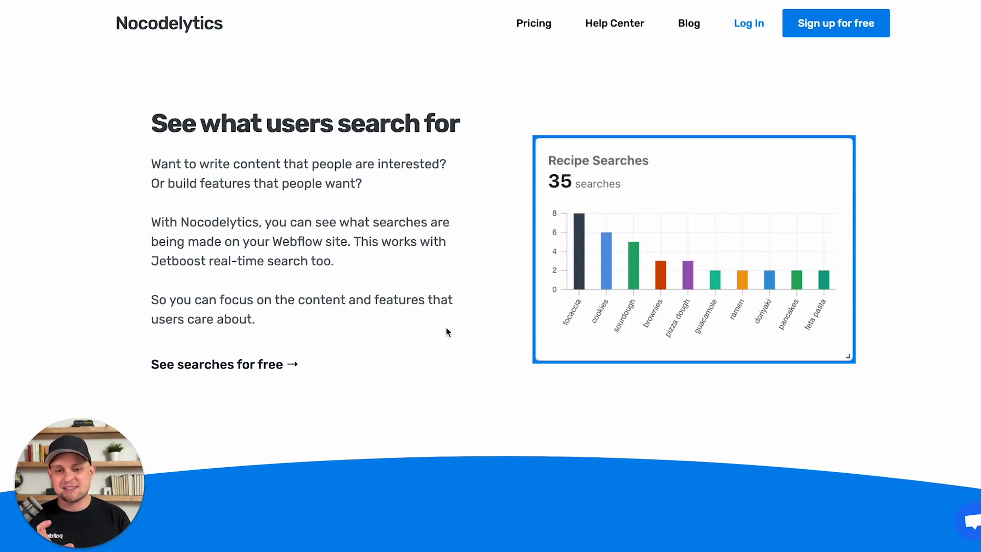
scroll(down, 3)
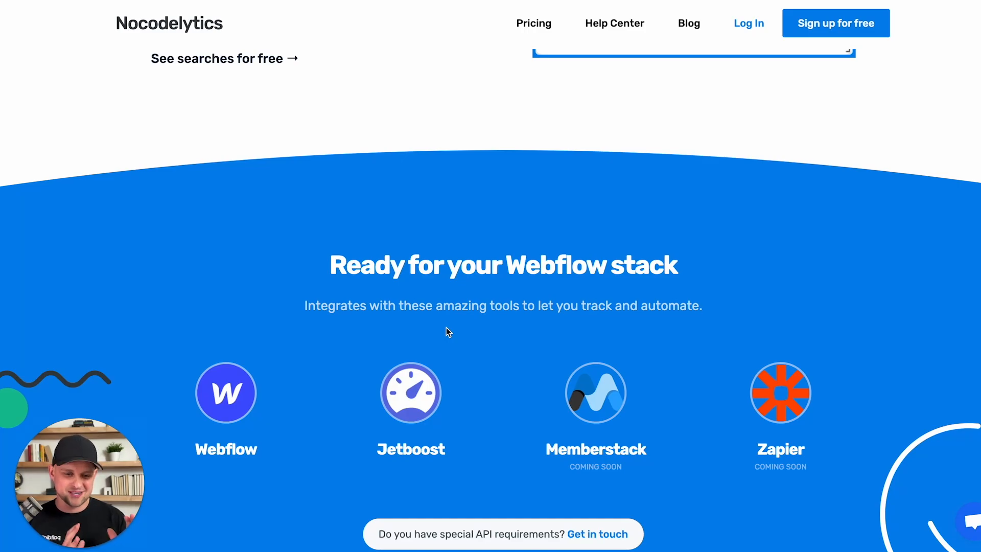
scroll(down, 3)
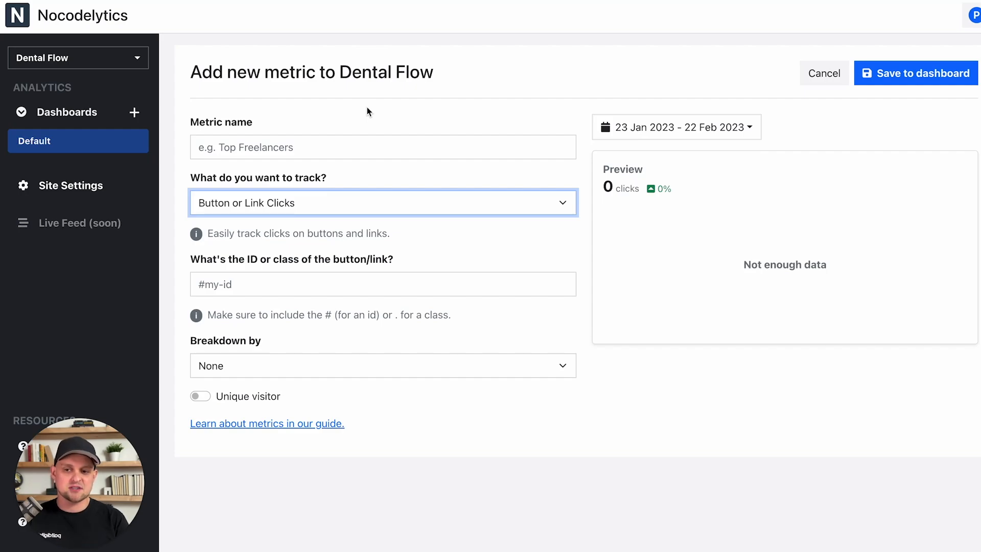
Step: List the tracking types in the 'What do you want to track?' dropdown for Dental Flow
click(382, 202)
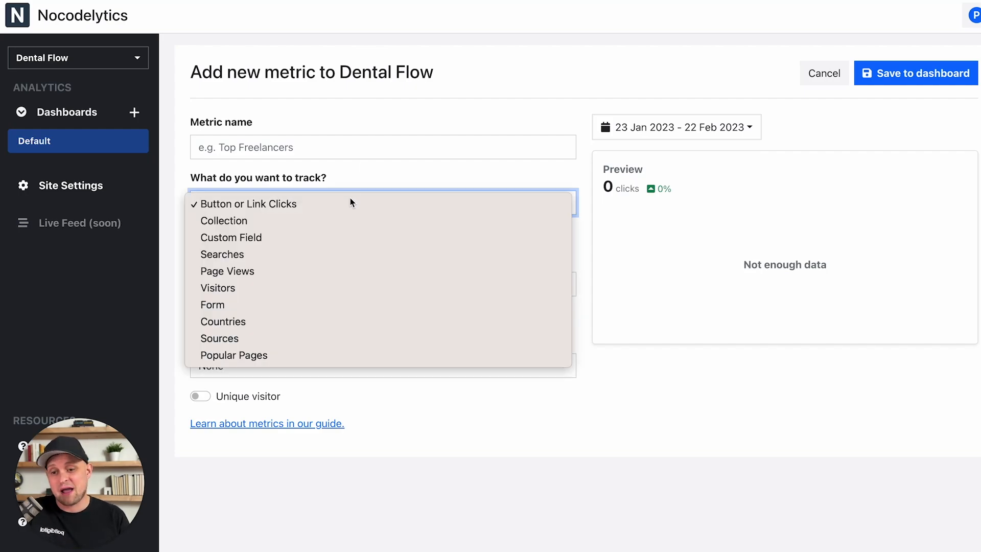
mouse_move(316, 237)
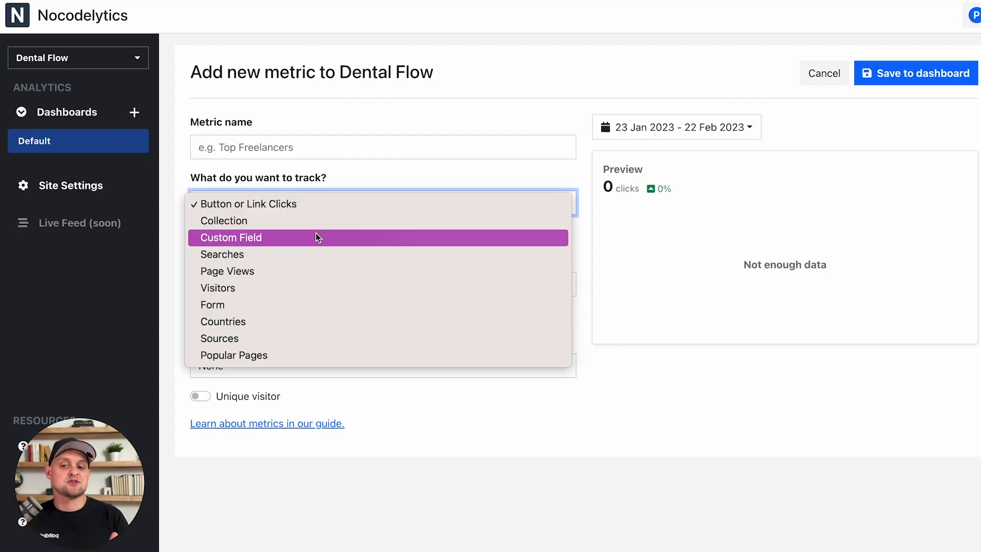
mouse_move(262, 306)
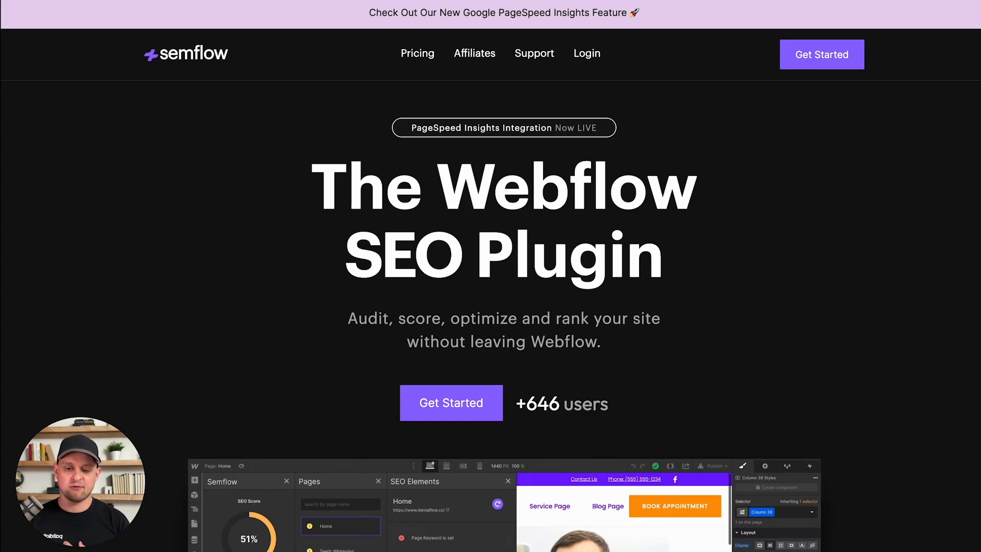
Step: Scroll the Semflow landing page past the preview video to 'Give Webflow SEO Powers'
scroll(down, 3)
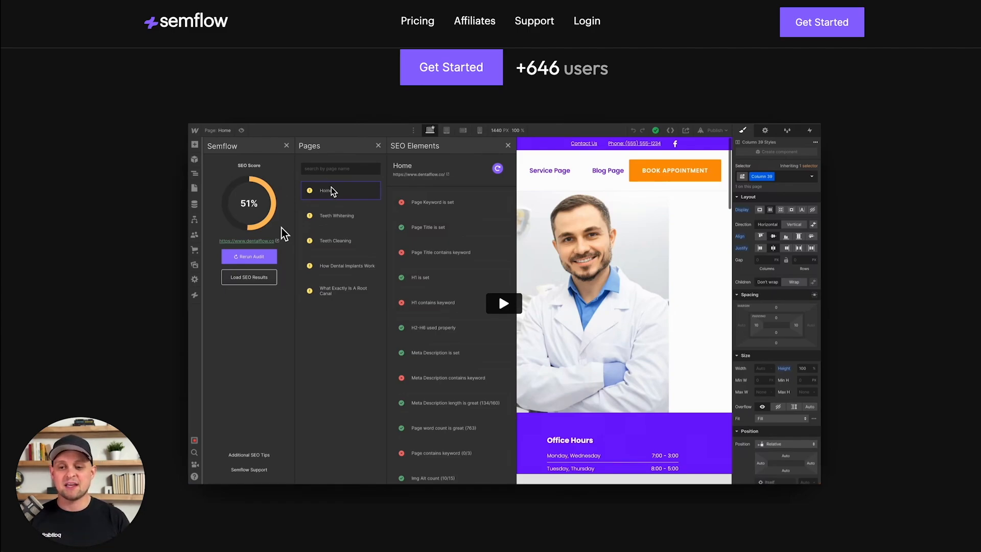
scroll(down, 3)
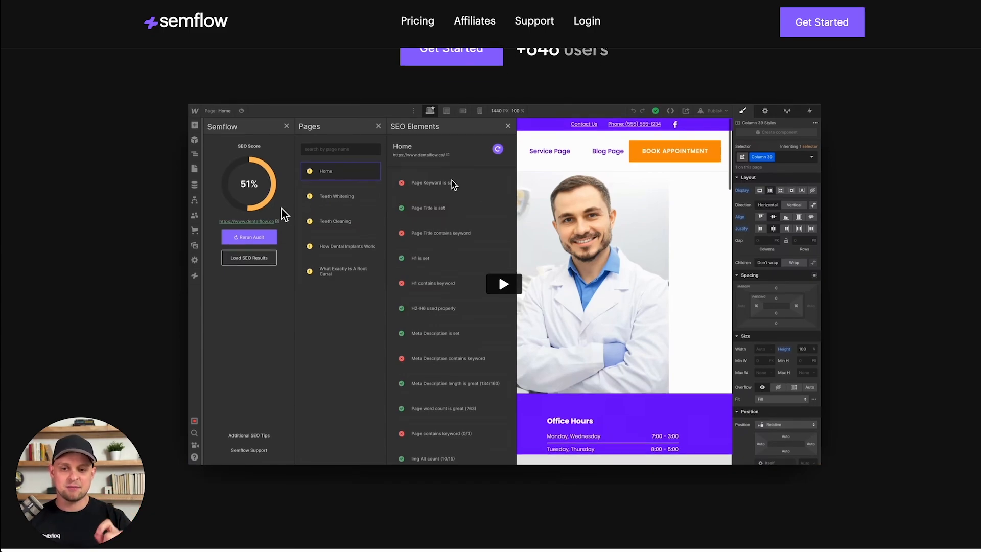
scroll(down, 3)
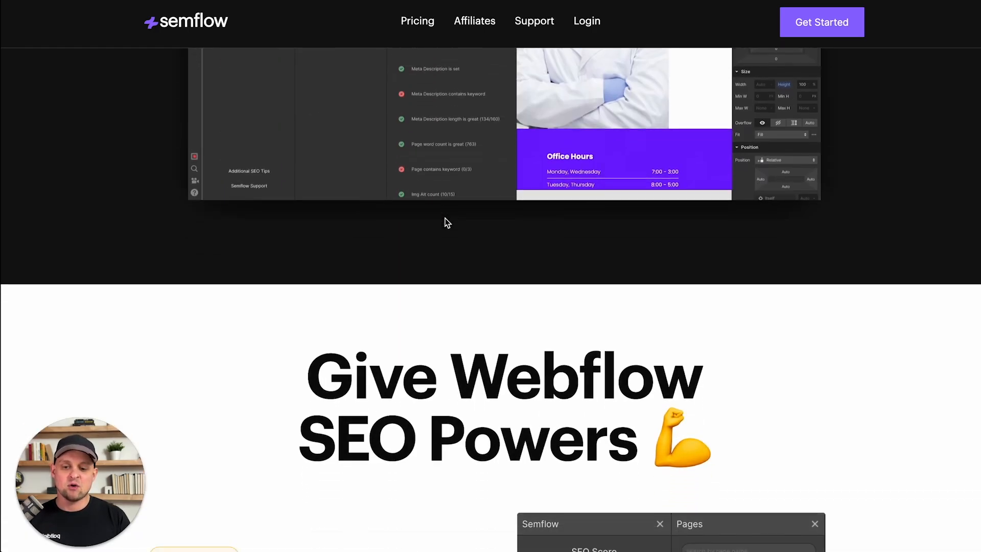
scroll(down, 3)
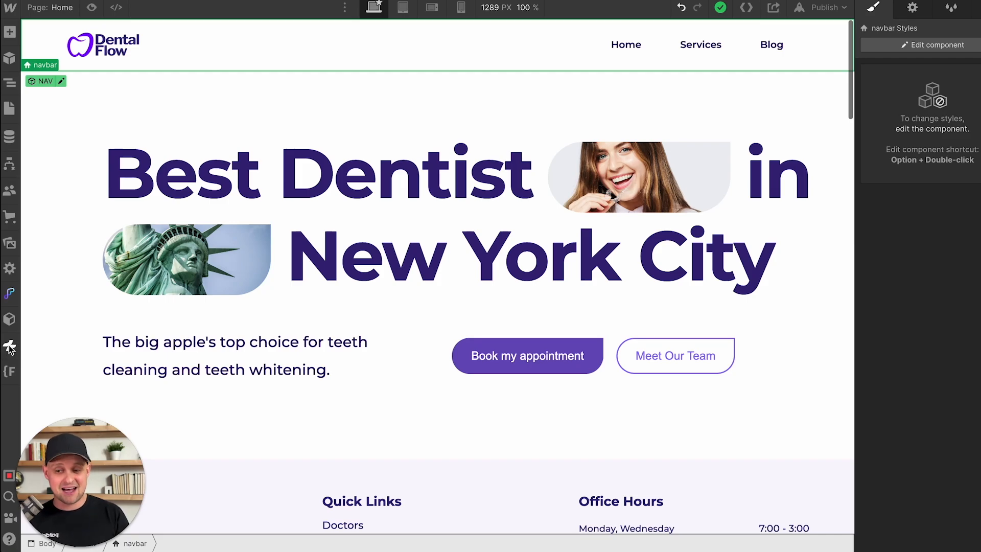
Step: Run the Semflow audit of the Home page and view the 'idaho falls dentist' keyword recommendation
click(9, 347)
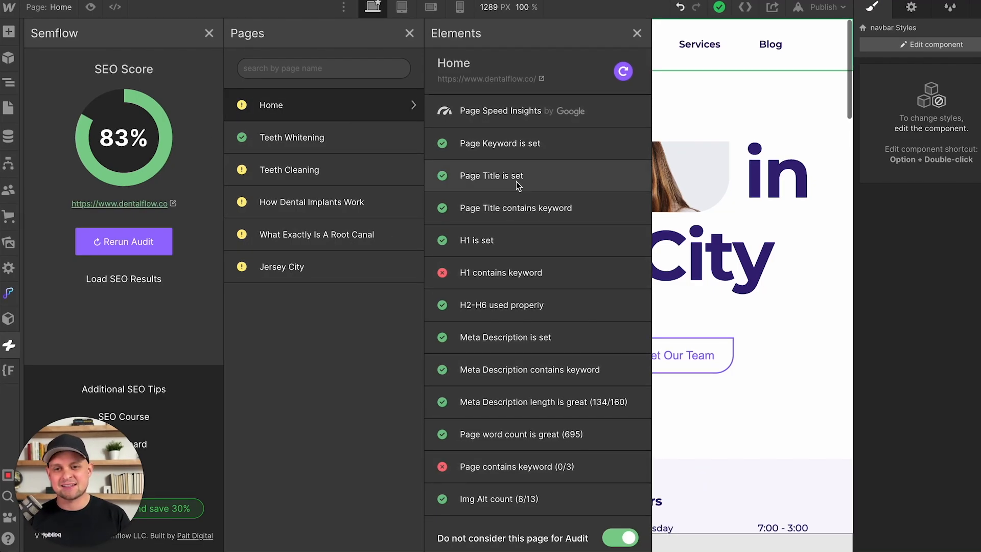
mouse_move(524, 146)
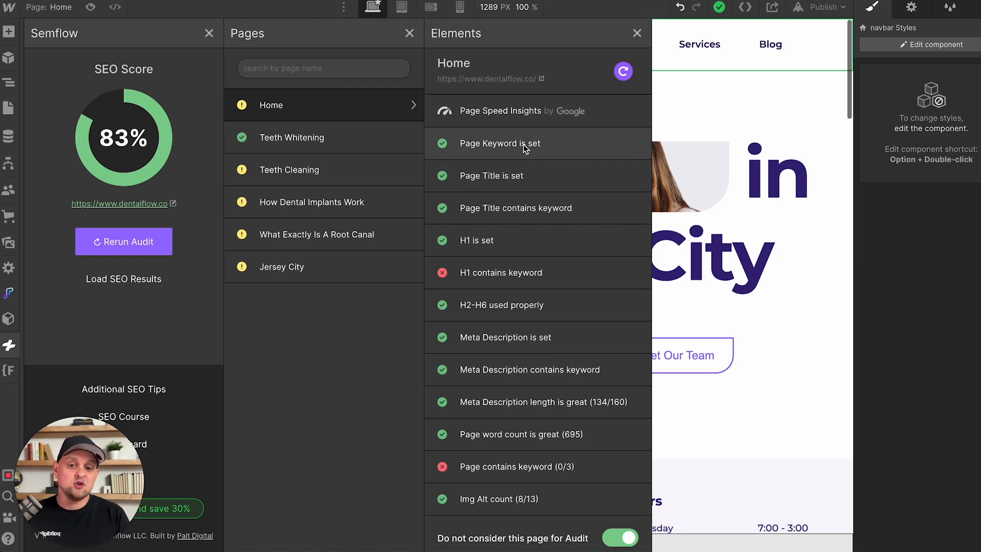
click(501, 143)
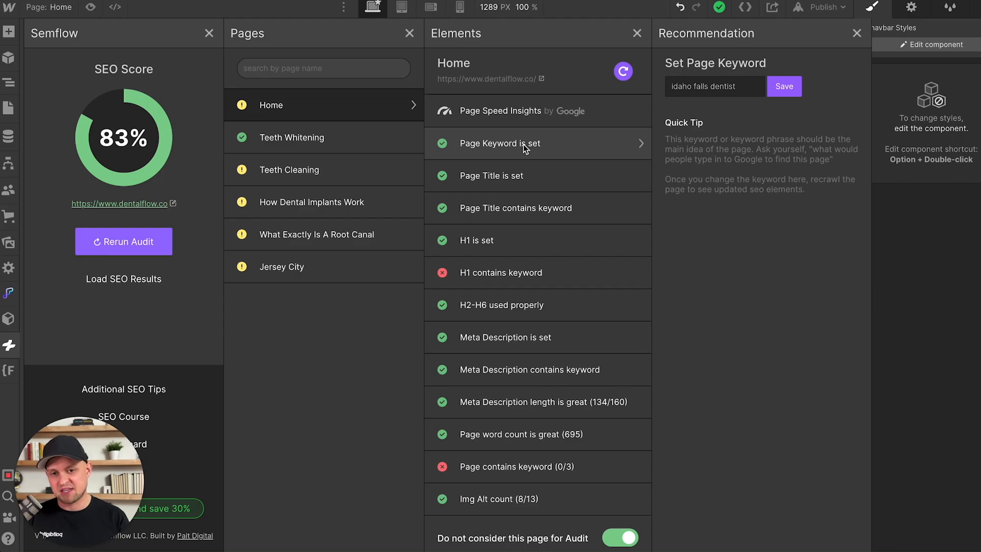
click(500, 110)
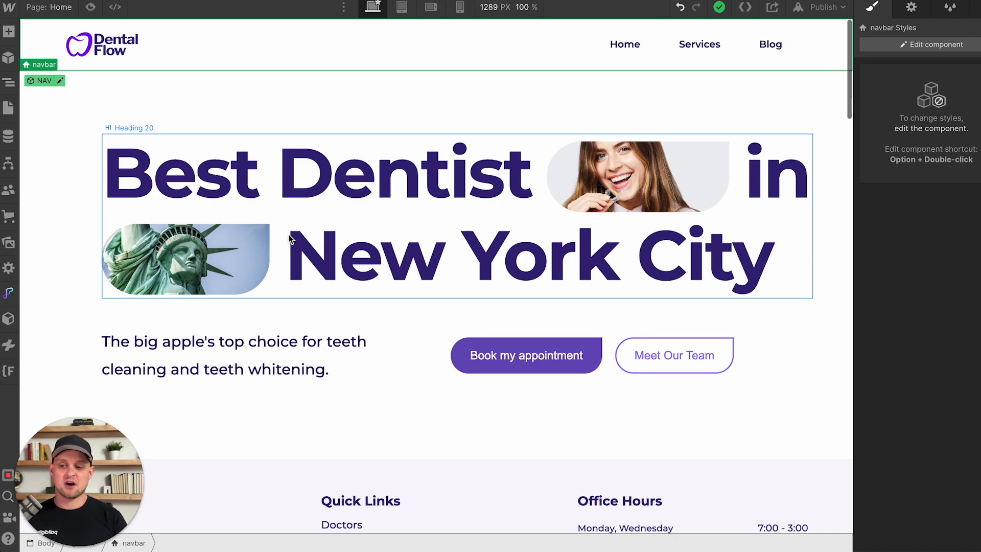
Step: Check Finsweet's Candies Breakpoints tool, showing no breakpoint above the desktop base
click(9, 370)
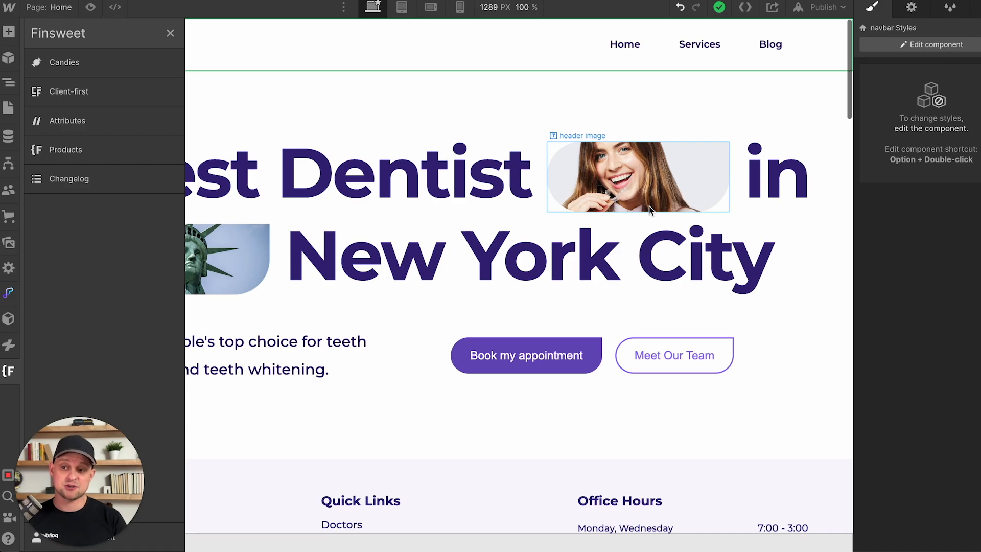
click(65, 62)
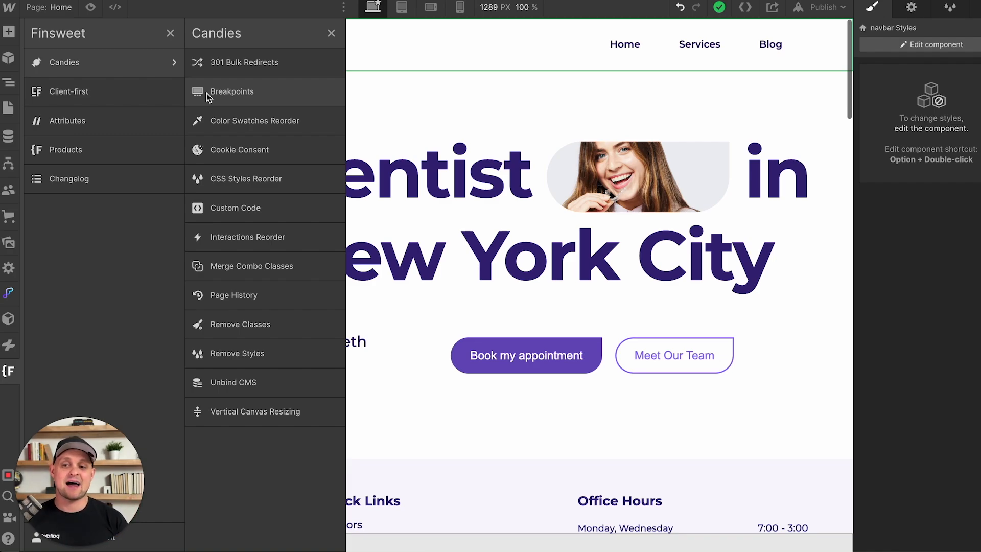
mouse_move(262, 63)
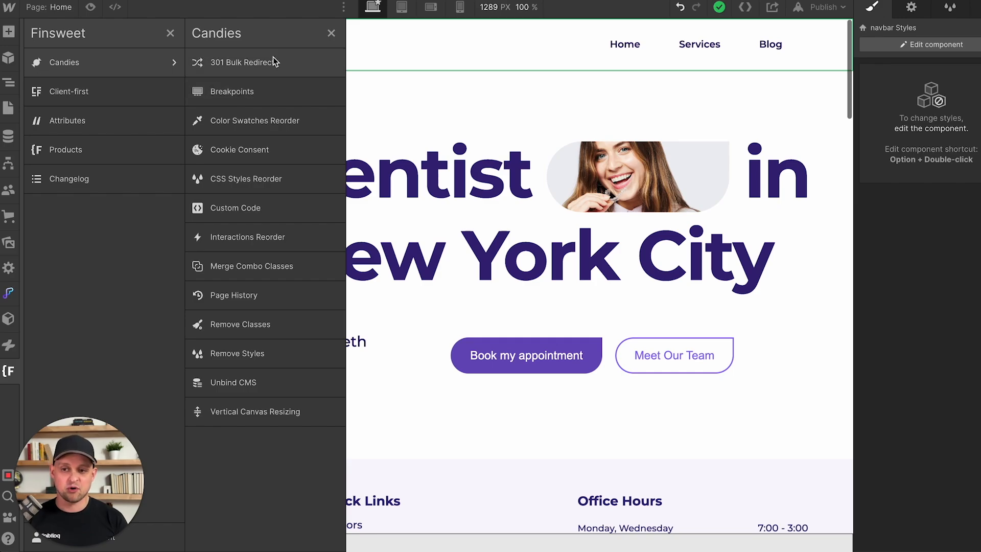
click(232, 91)
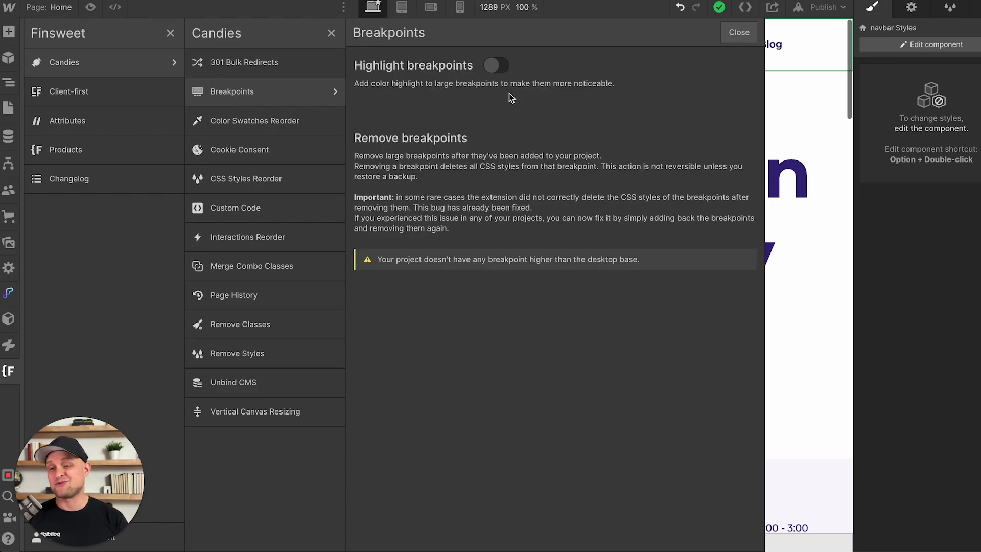
mouse_move(309, 124)
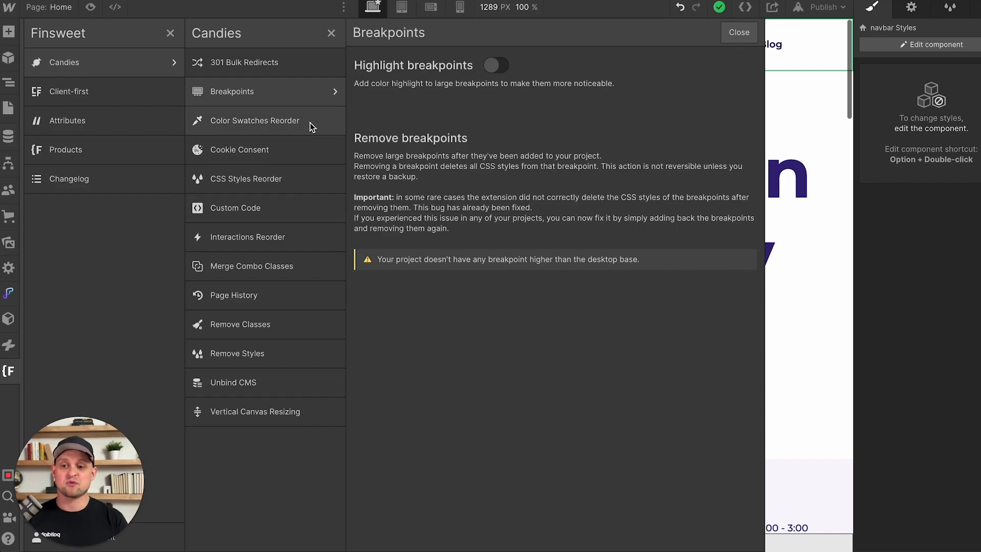
click(254, 120)
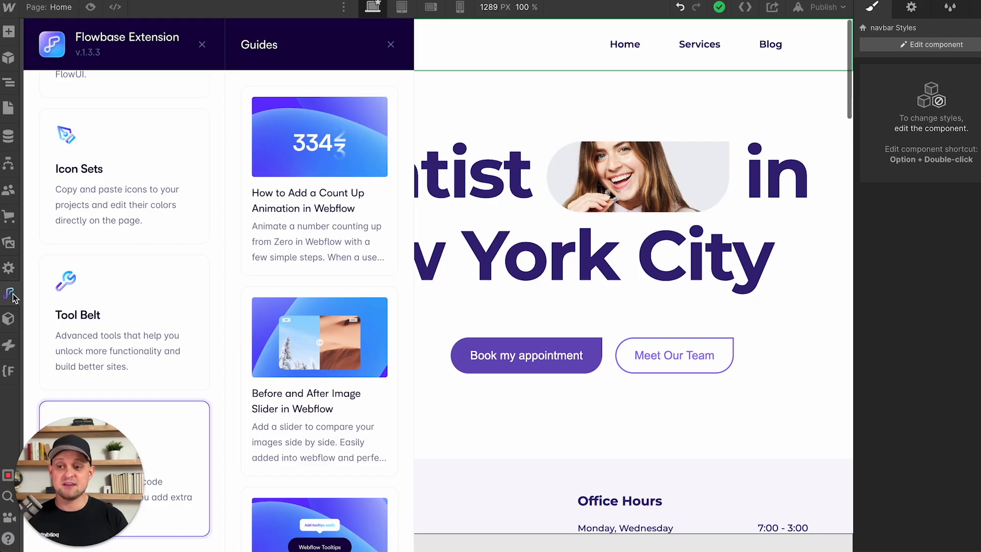
Step: Look through the Relume extension, then return to the Flowbase extension
click(9, 319)
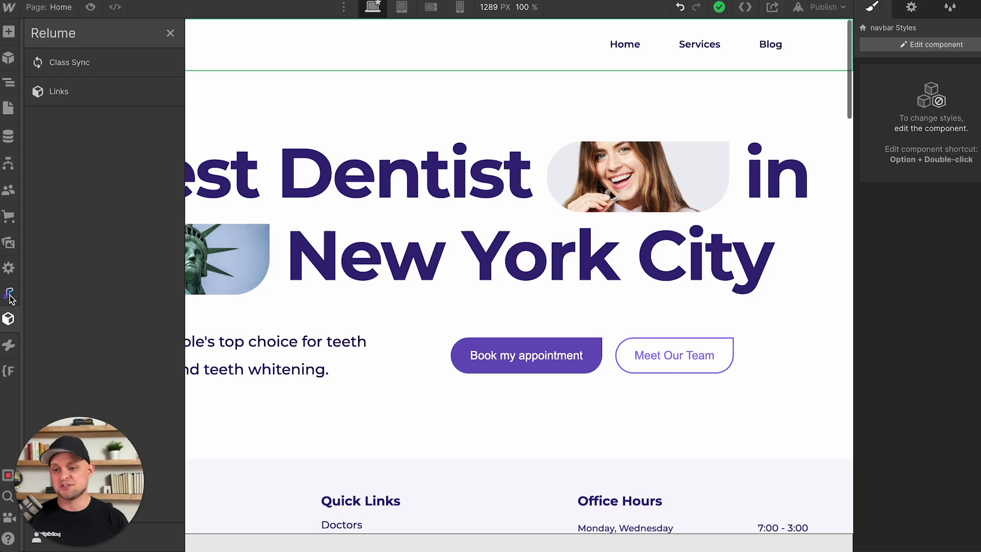
click(9, 293)
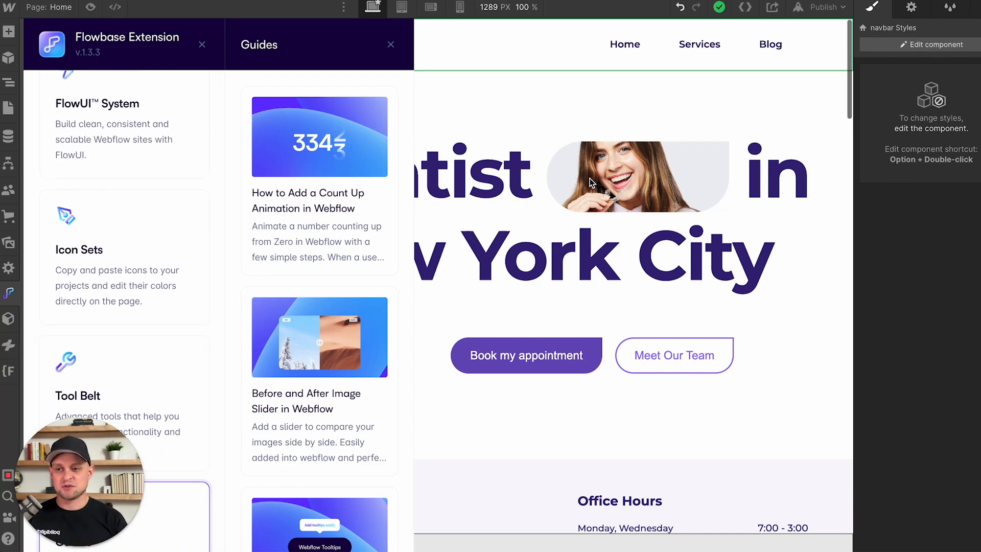
mouse_move(435, 157)
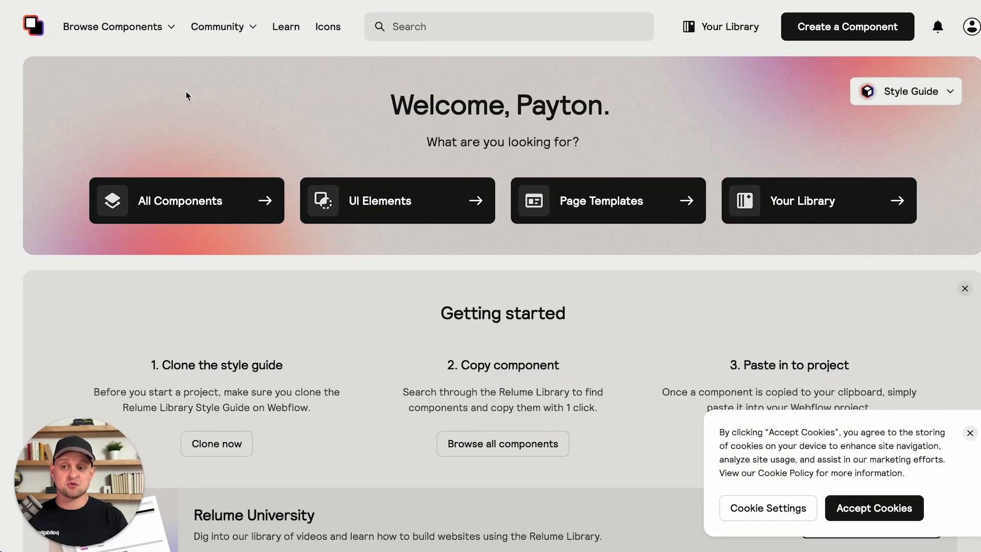
Step: Browse Relume Library components and show the Feature Sections category with its copyable layouts
click(112, 27)
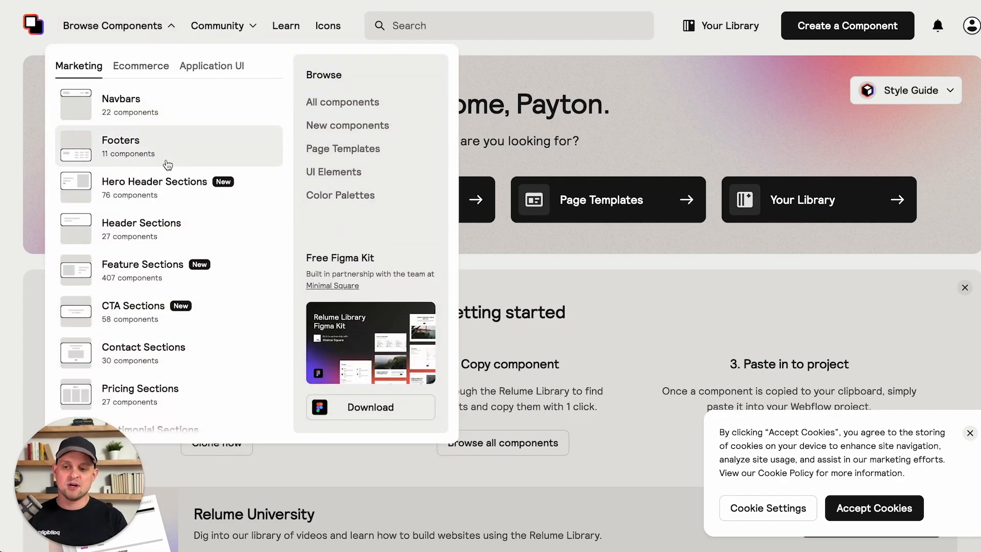
mouse_move(149, 230)
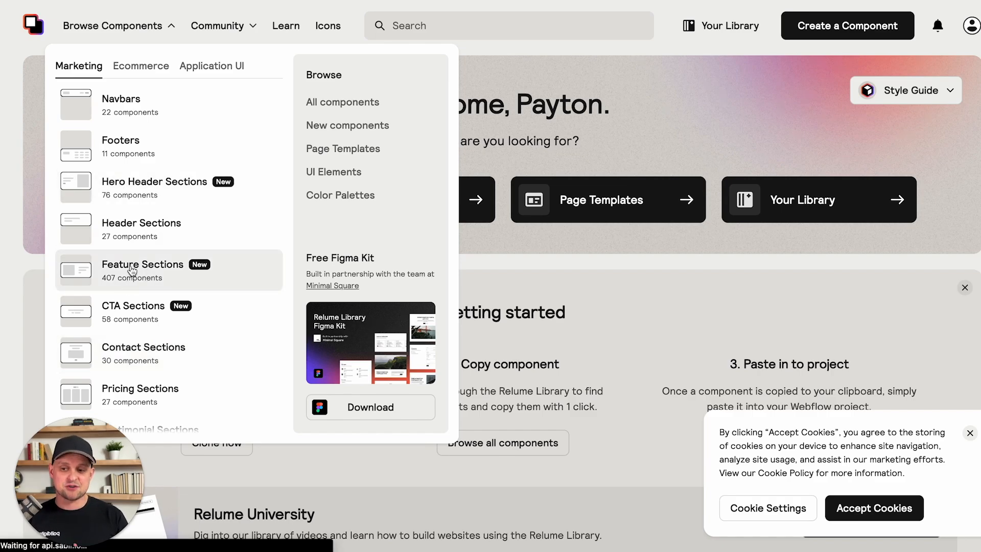
click(142, 264)
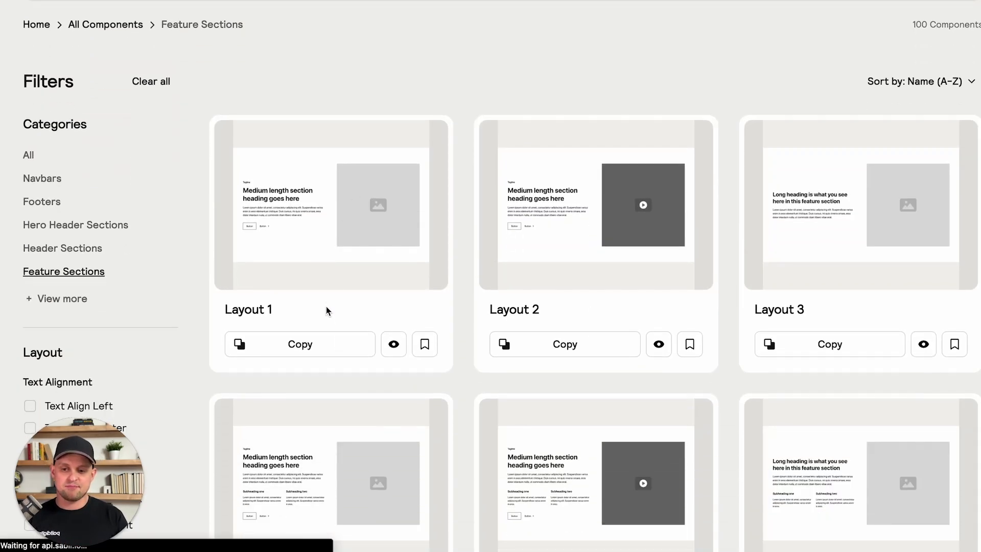
click(299, 343)
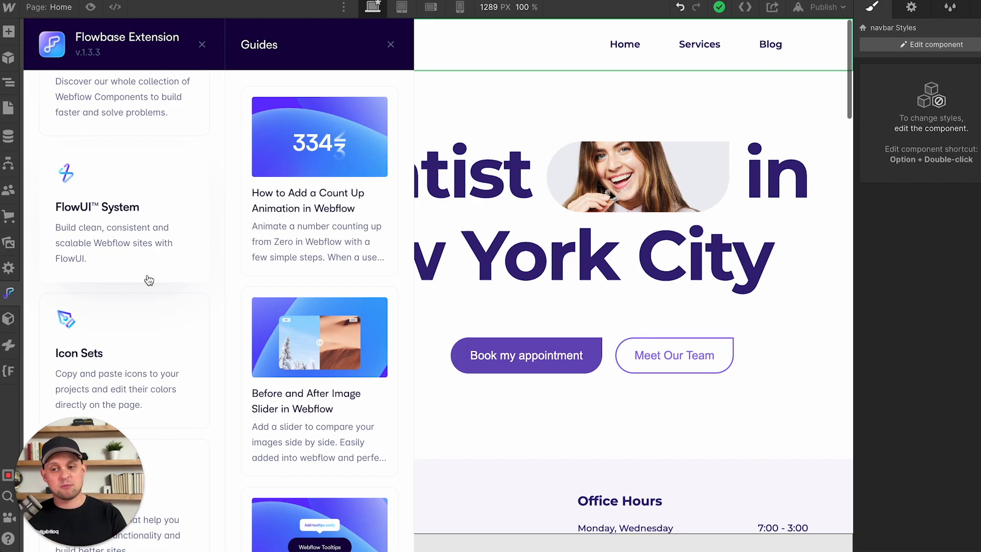
Step: Switch to the Relume extension and list its Products links, from Relume Library to Relume Roster
scroll(down, 3)
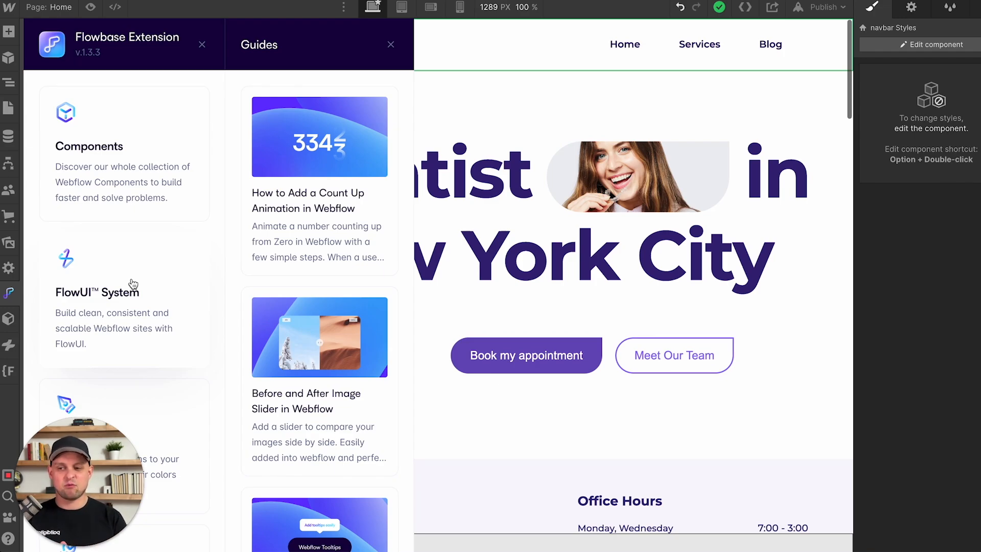
click(10, 319)
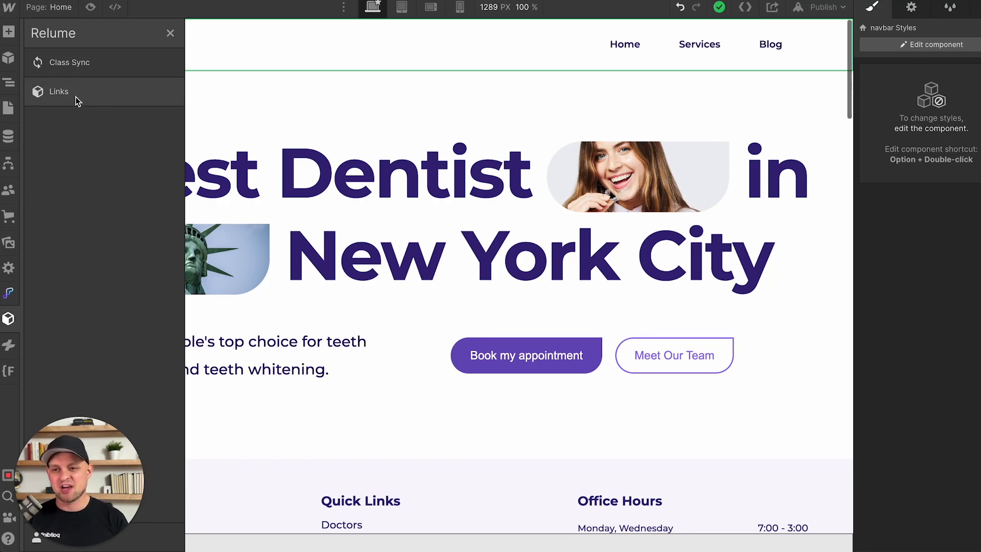
click(58, 91)
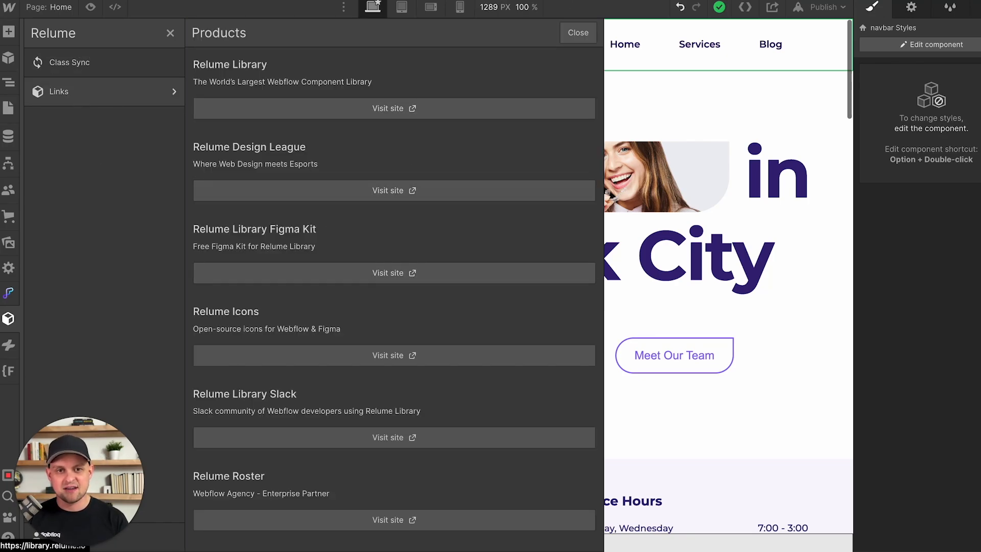